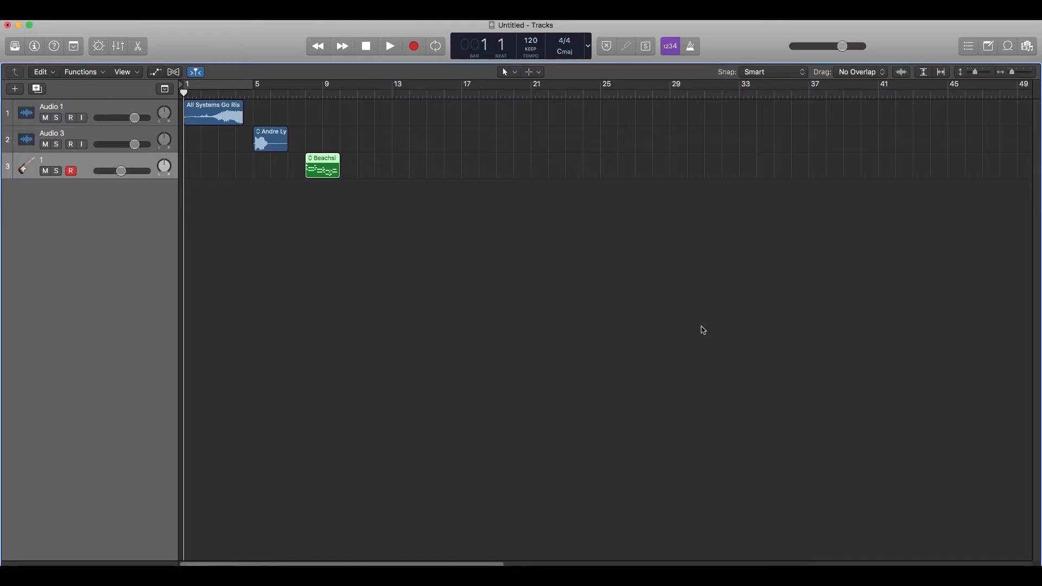
mouse_move(696, 330)
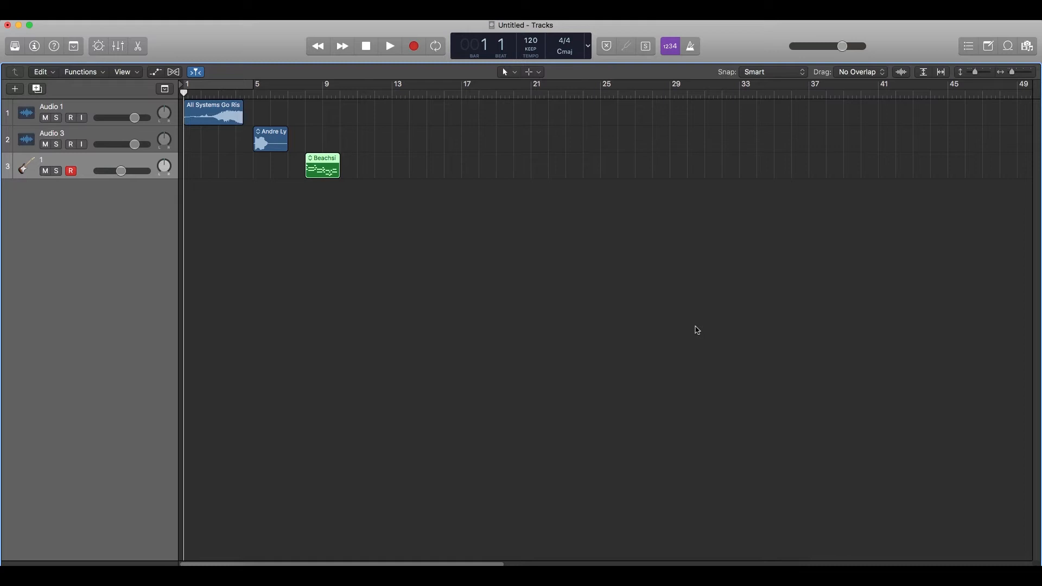
mouse_move(693, 330)
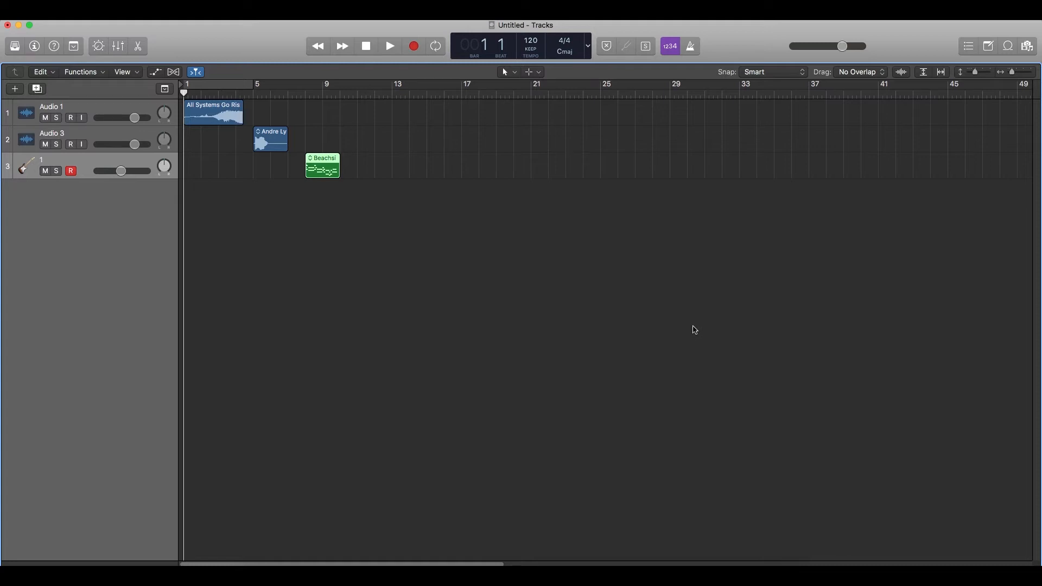
mouse_move(458, 254)
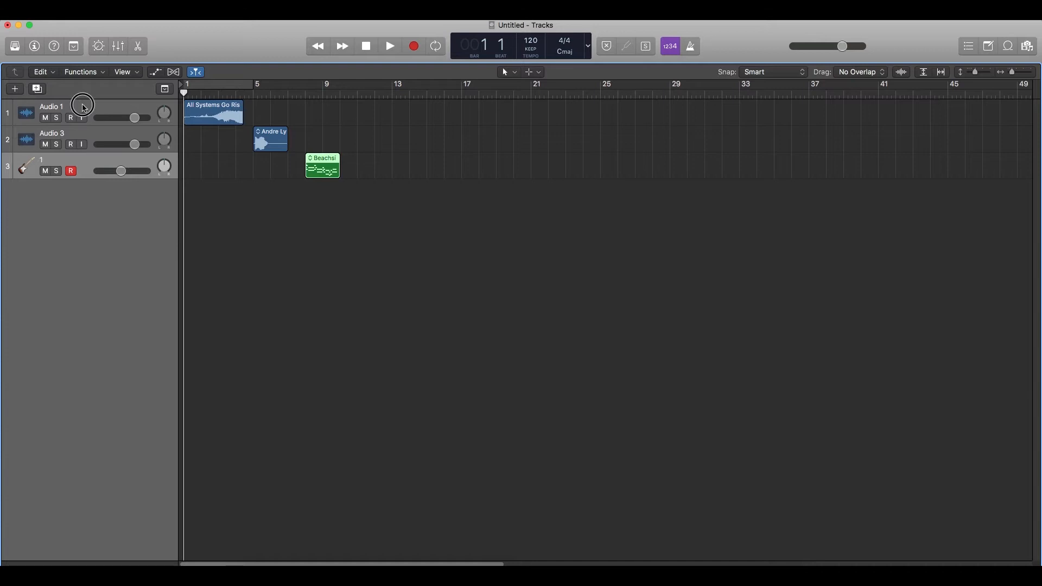
- Select Audio 1 and play through all three regions, stopping the transport at bar 10
click(71, 118)
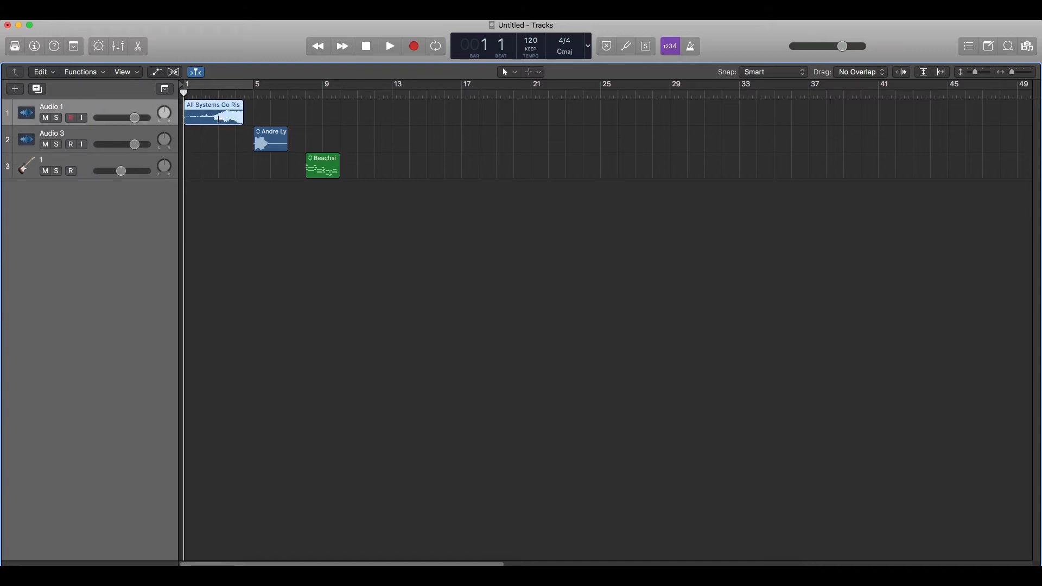
click(390, 46)
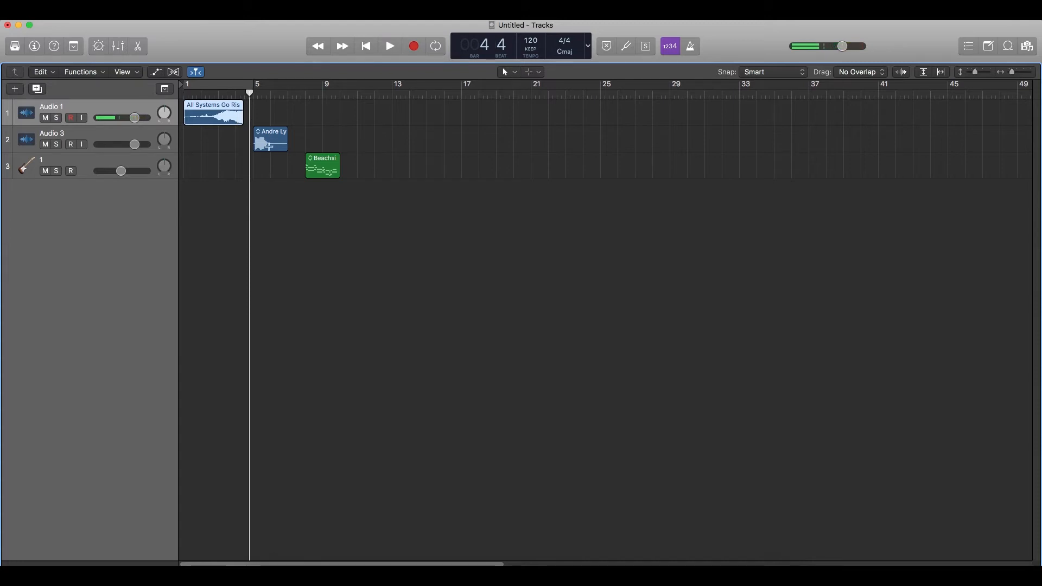
click(390, 45)
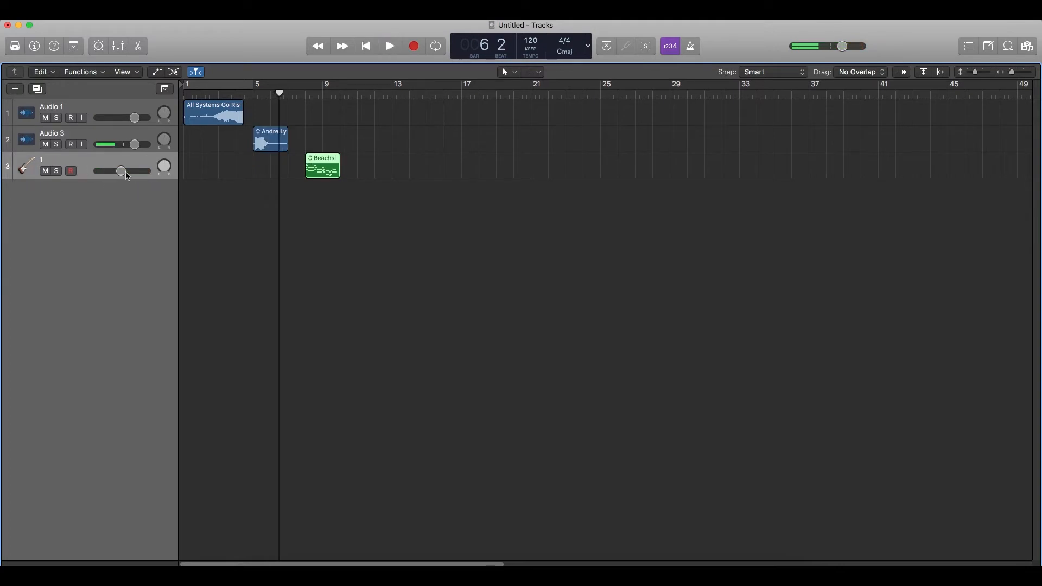
click(390, 46)
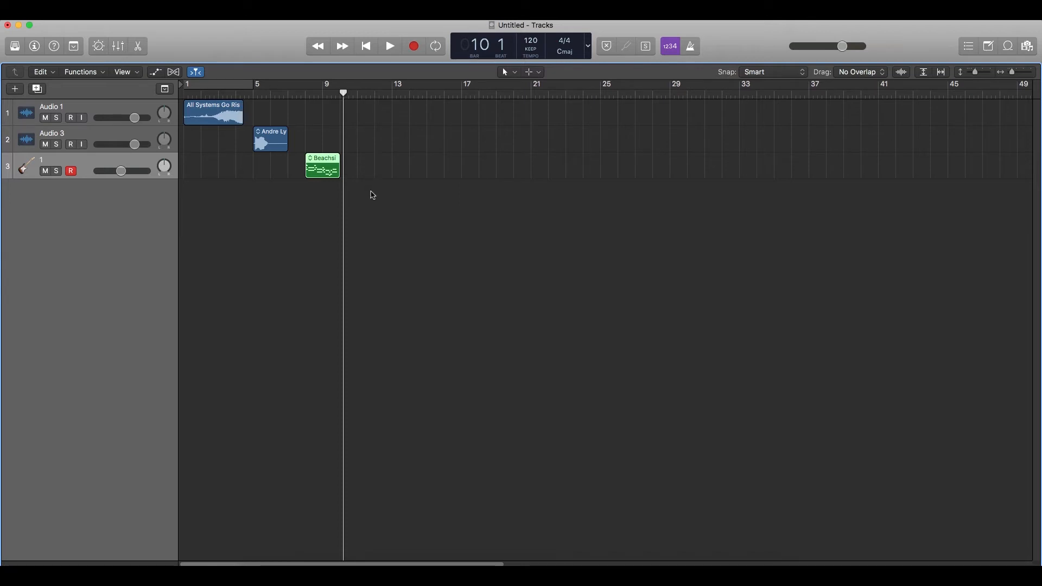
mouse_move(371, 206)
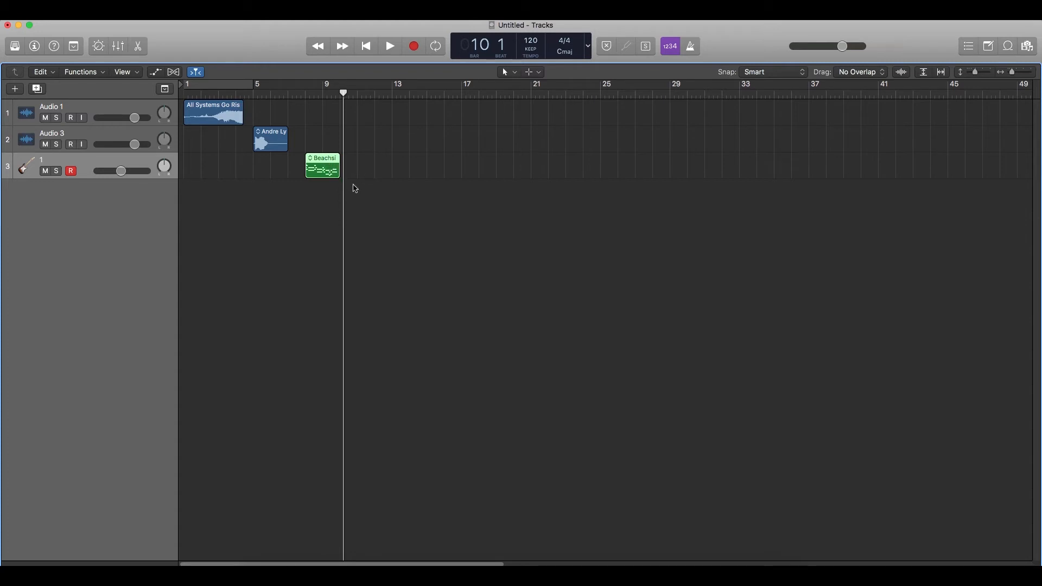
mouse_move(366, 193)
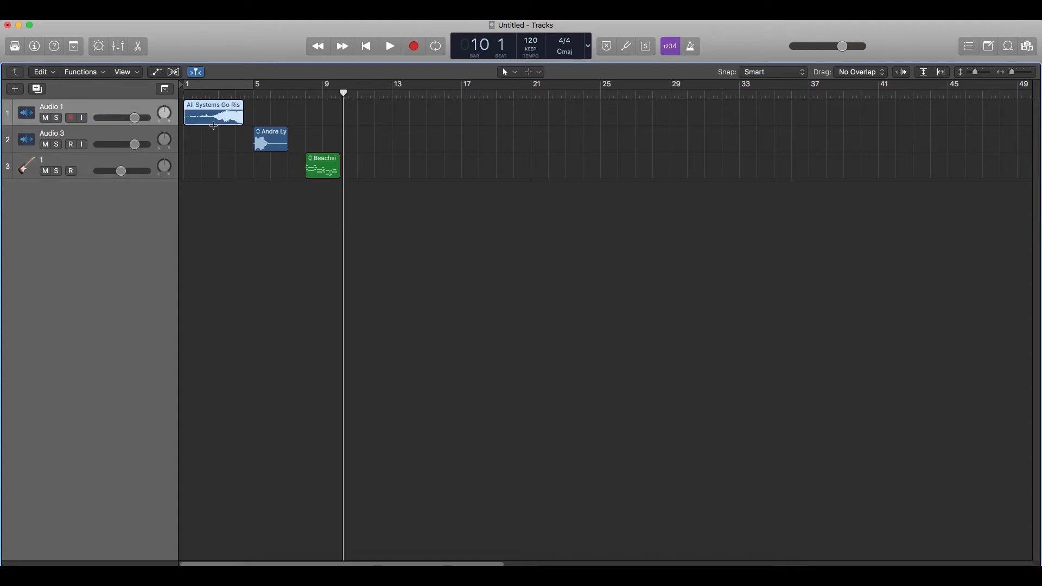
- Return the playhead to bar 1 and show the Inspector for the All Systems Go Riser region
click(365, 45)
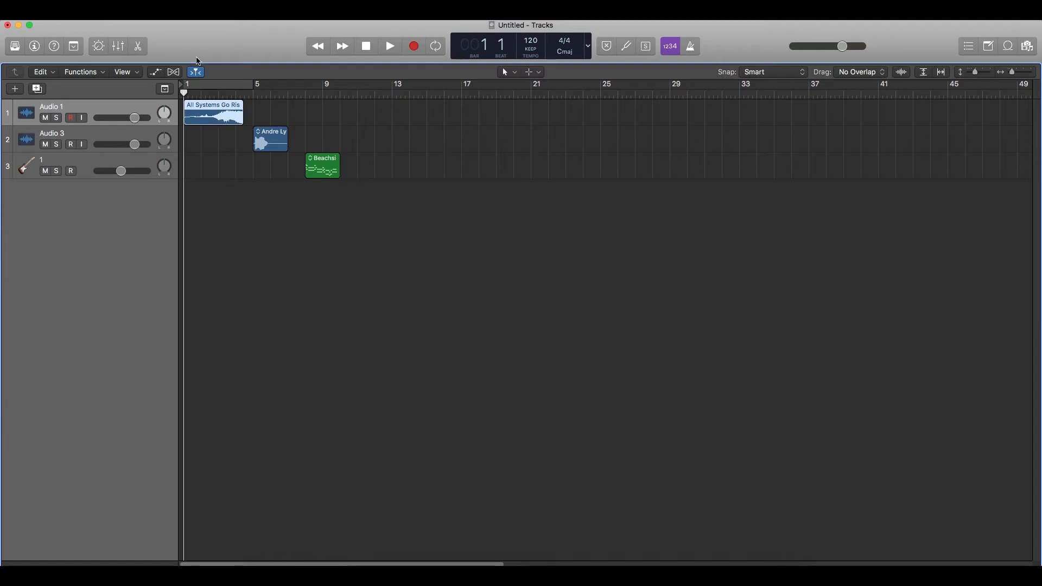
mouse_move(188, 149)
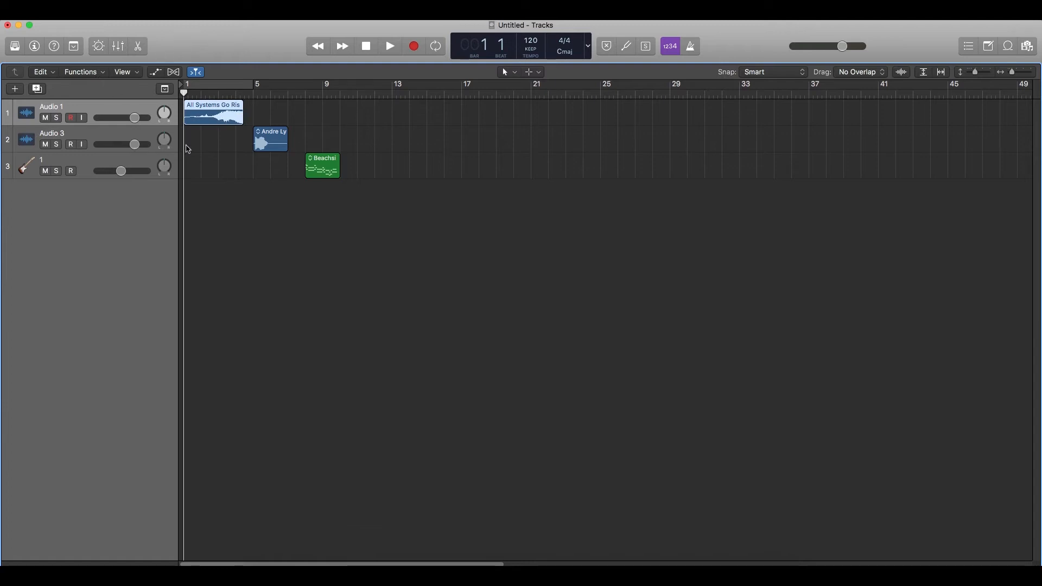
mouse_move(229, 193)
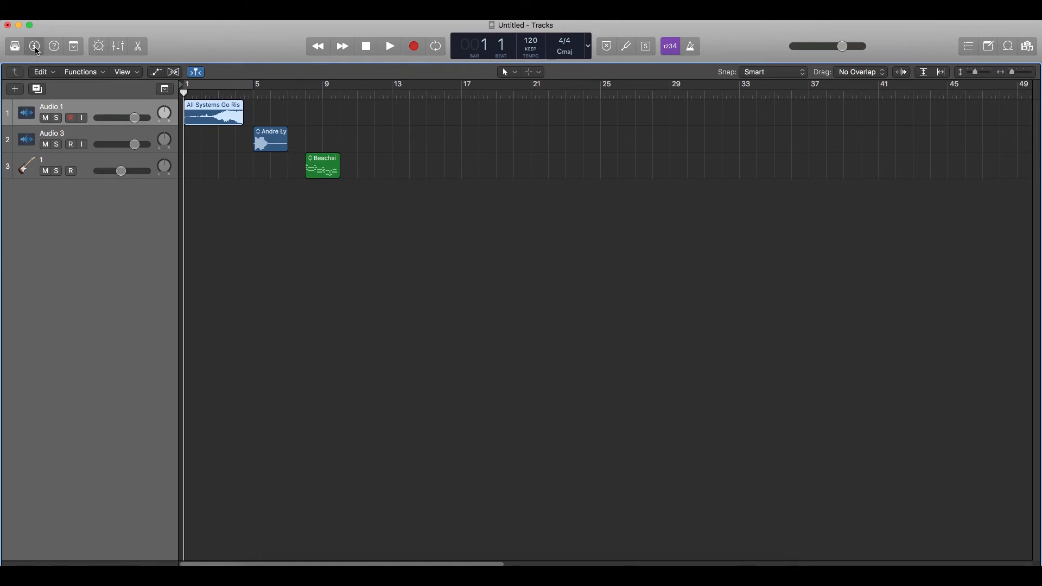
click(33, 45)
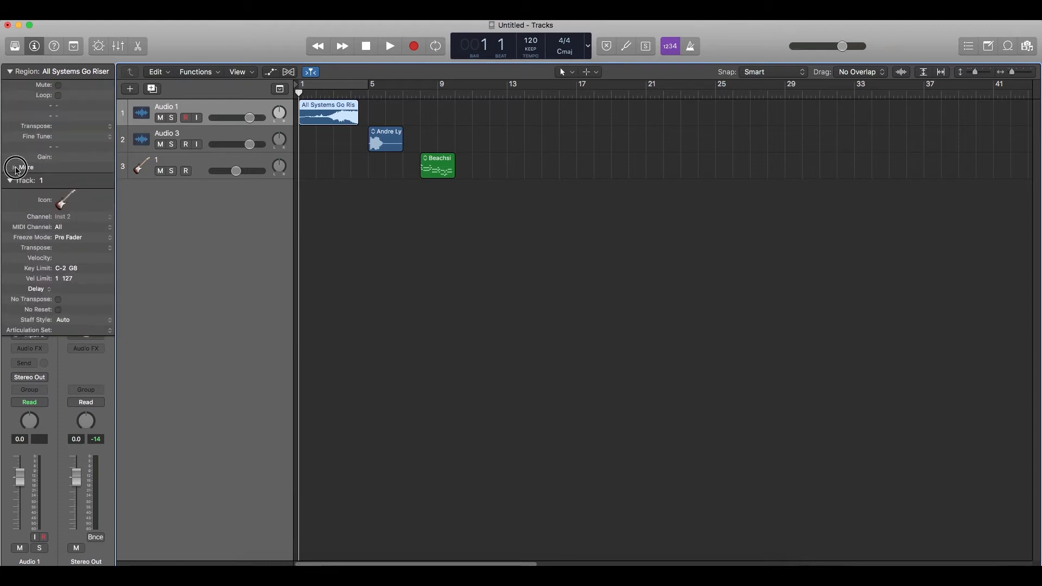
- Under More, toggle Reverse on then off for All Systems Go Riser, then start playback
click(14, 168)
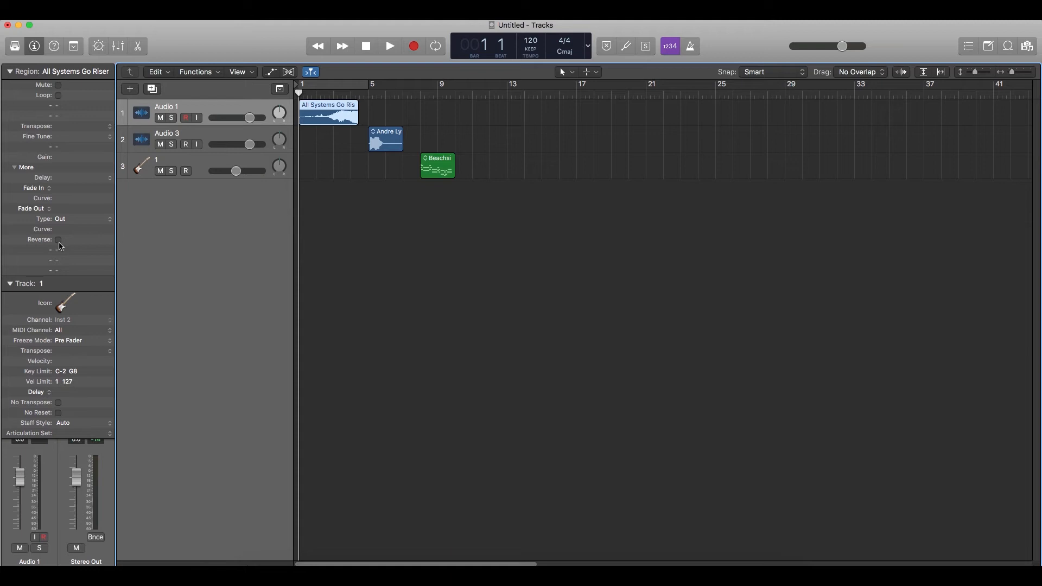
click(57, 238)
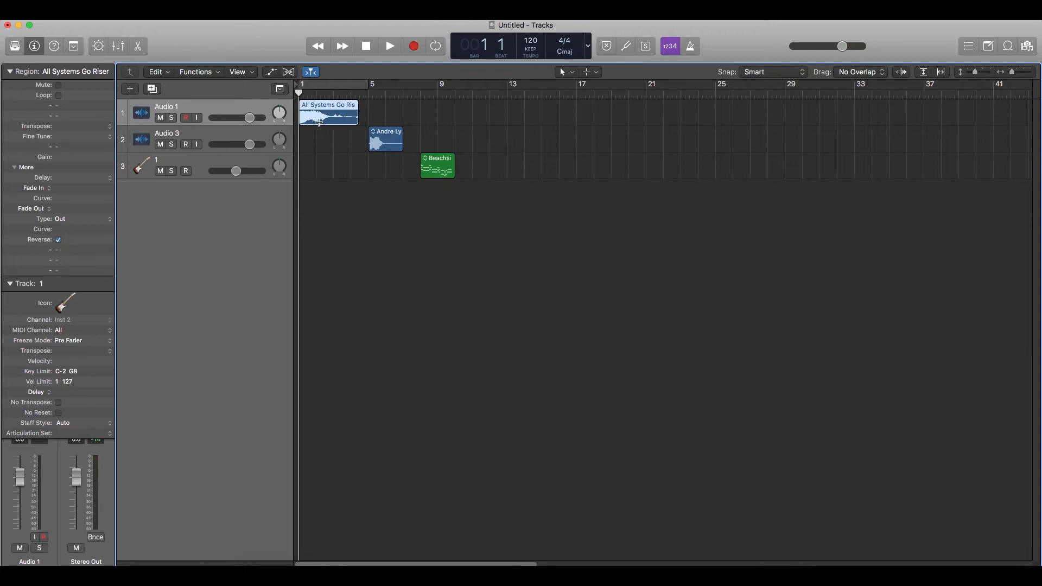
mouse_move(80, 251)
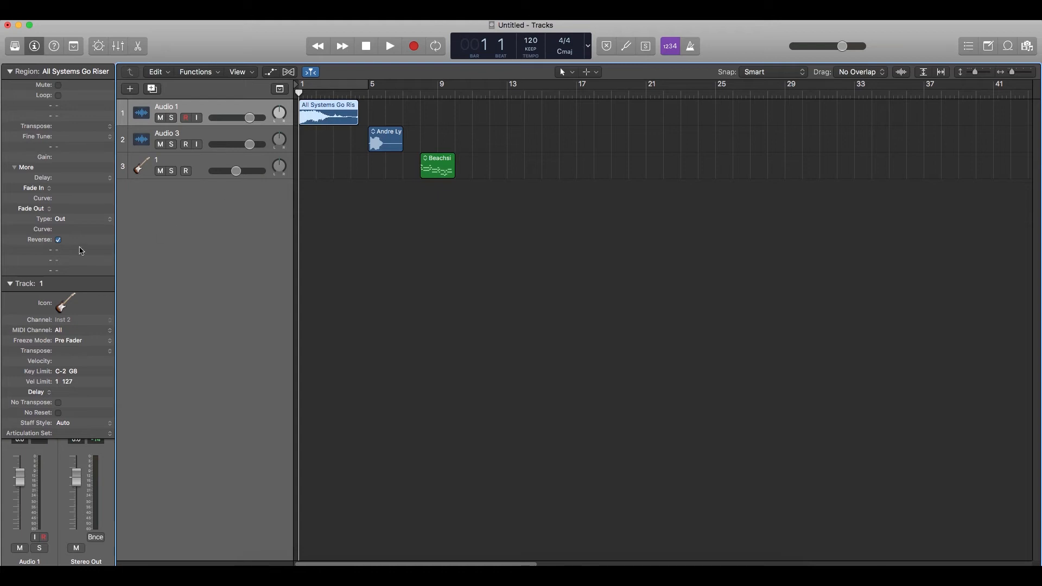
click(57, 239)
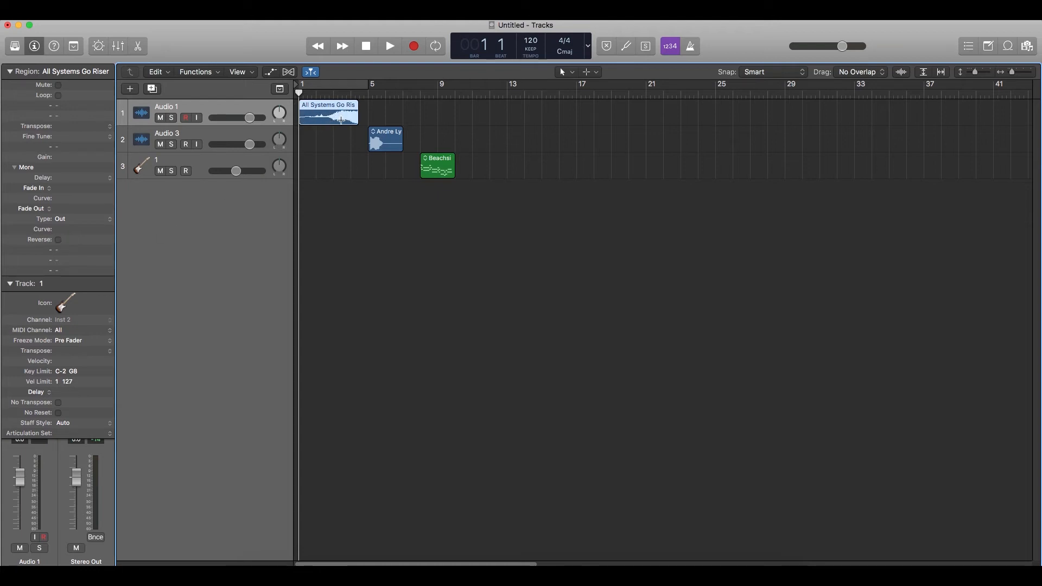
click(390, 46)
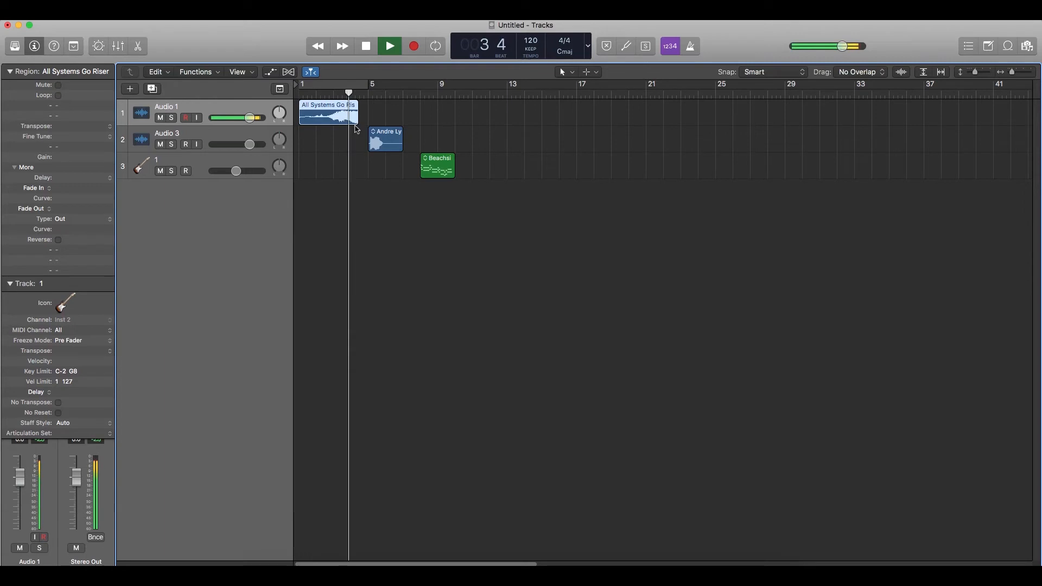
- Audition the reversed All Systems Go Riser region and stop playback just past bar 4
click(388, 46)
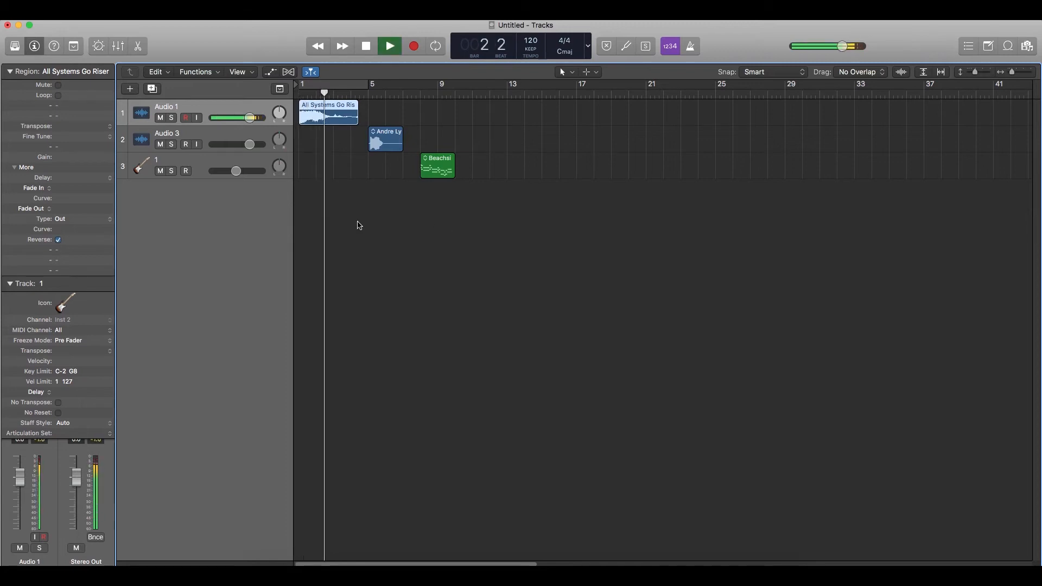
click(388, 46)
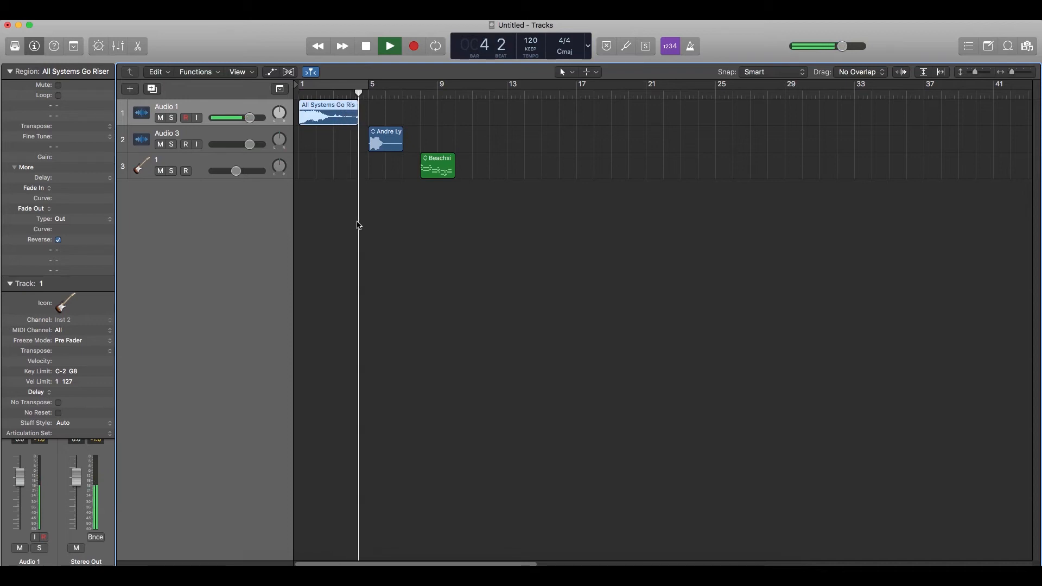
click(366, 45)
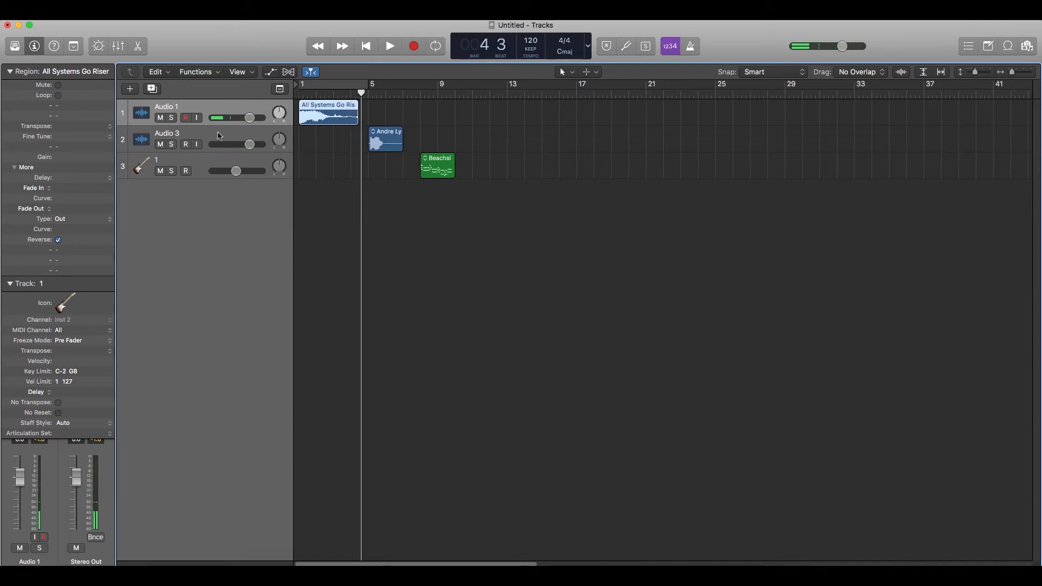
- Select Andre Lyric 27, reverse it and audition it from around bar 6, then stop
click(385, 140)
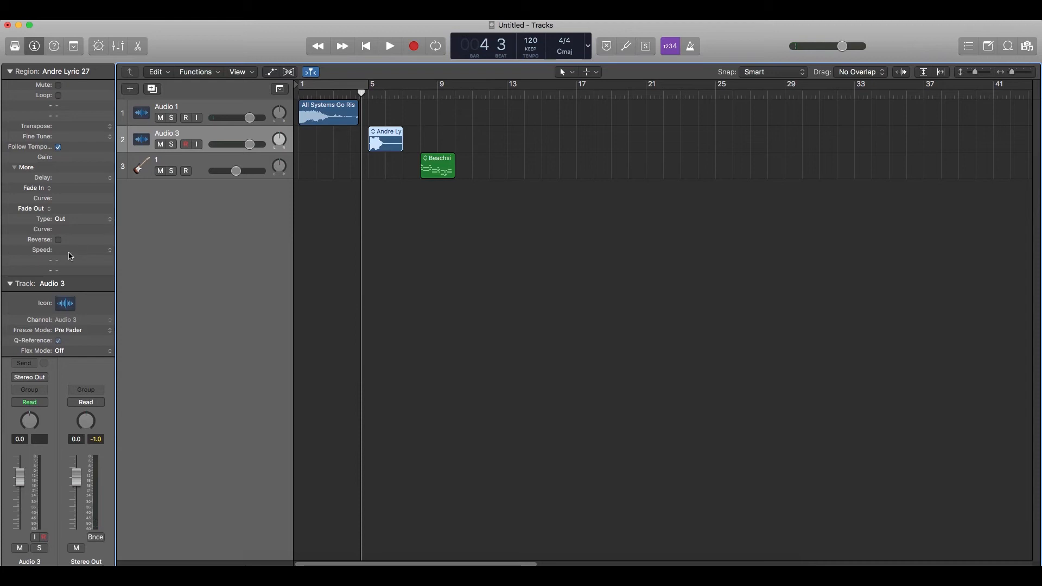
click(388, 46)
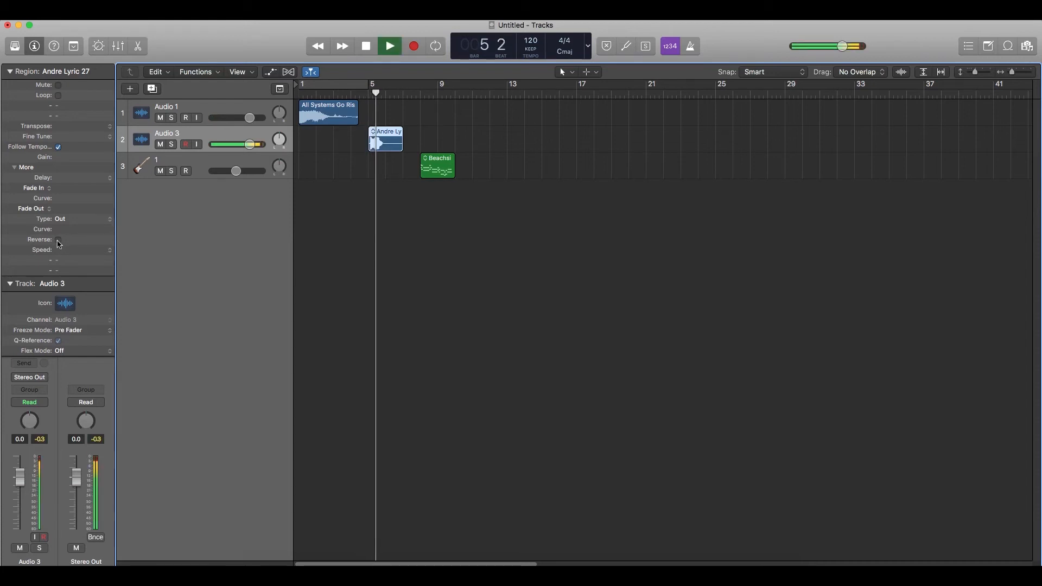
click(363, 46)
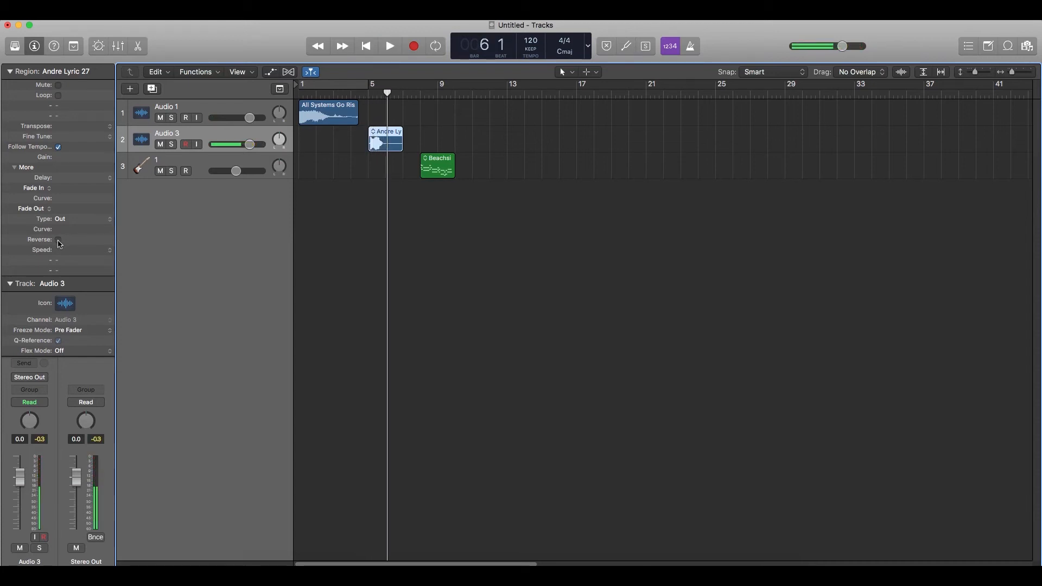
click(57, 239)
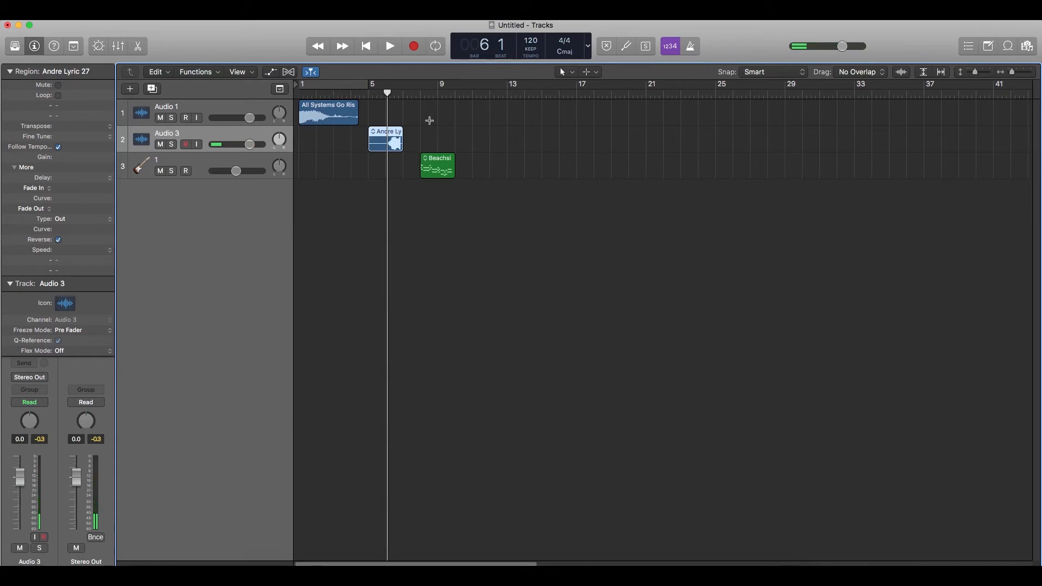
click(390, 45)
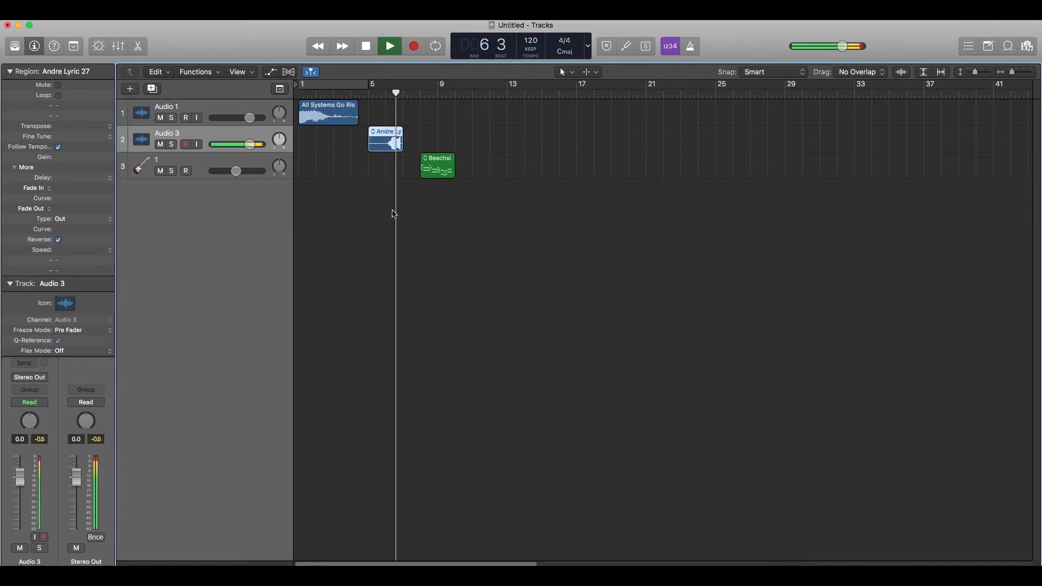
click(389, 45)
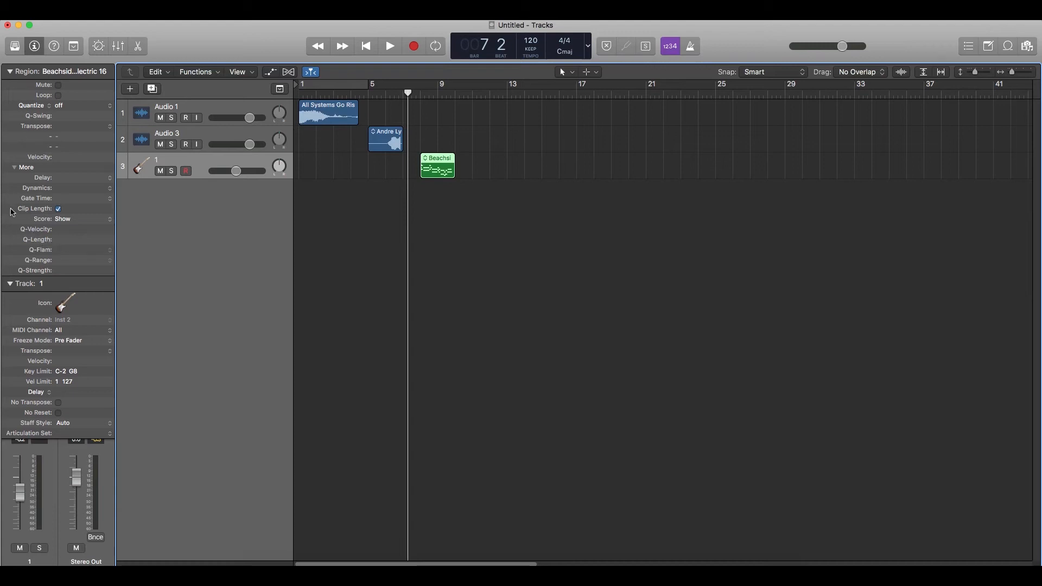
mouse_move(70, 227)
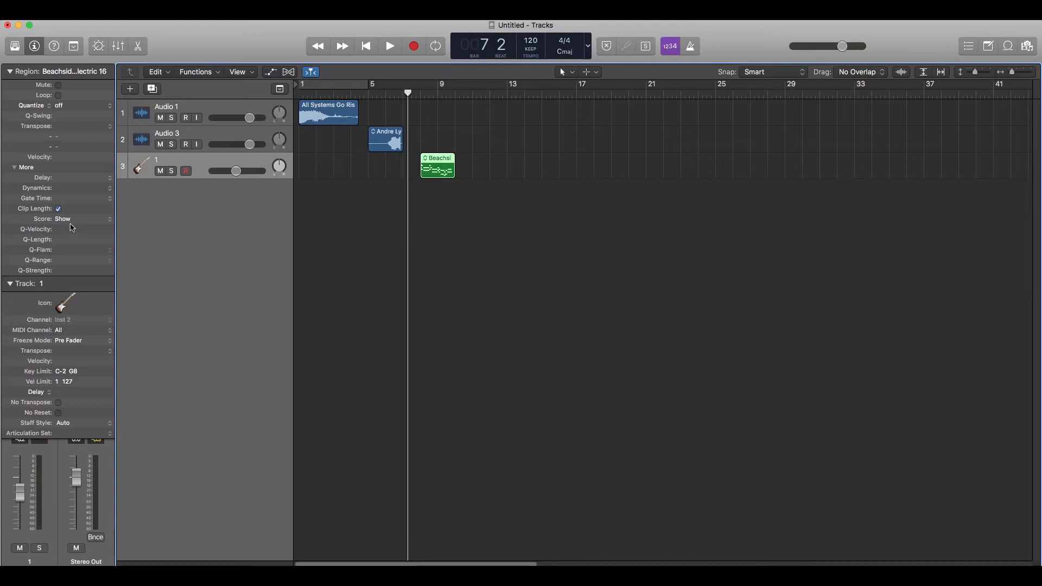
mouse_move(70, 230)
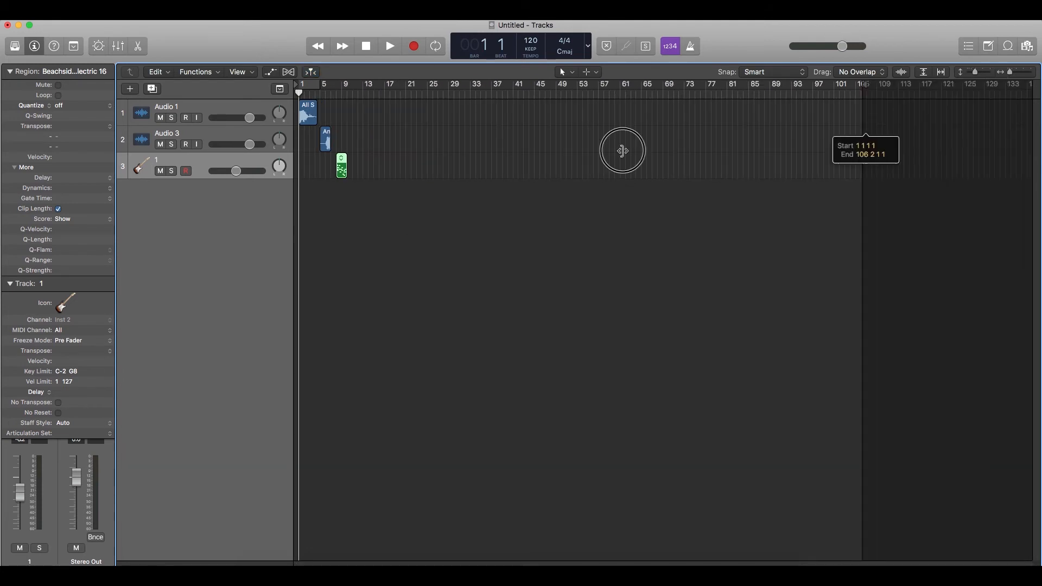
- Zoom to bars 1–16, play, then Option-drag a copy of Beachside Electric 16 to bar 5
drag(620, 150, 359, 163)
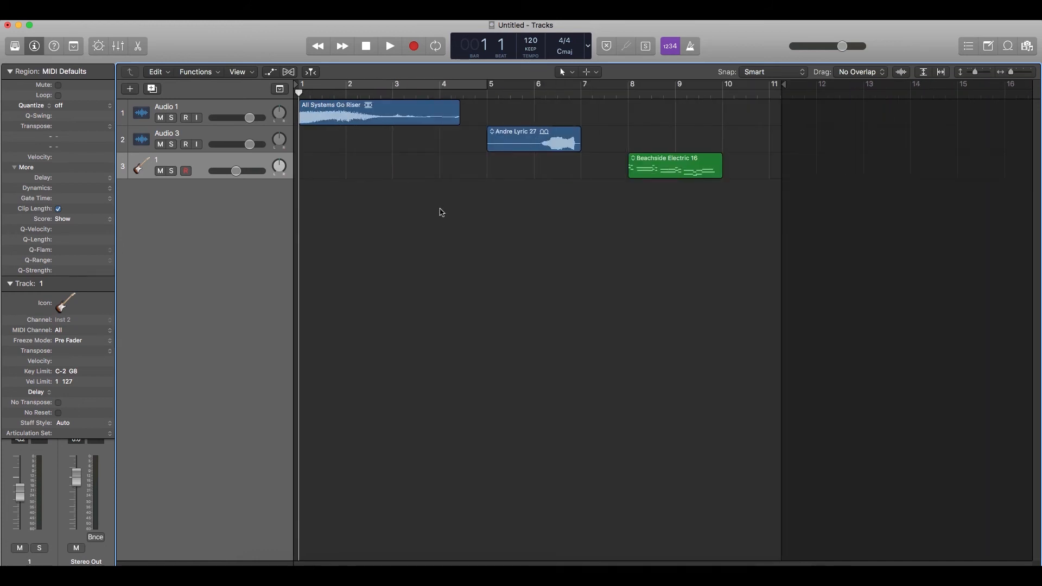
click(390, 46)
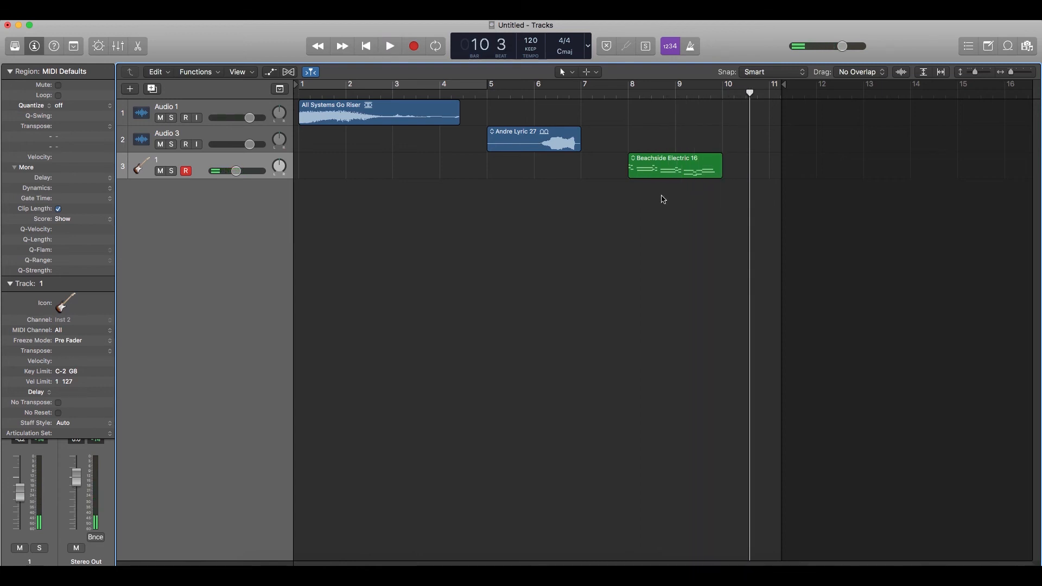
drag(673, 166, 485, 171)
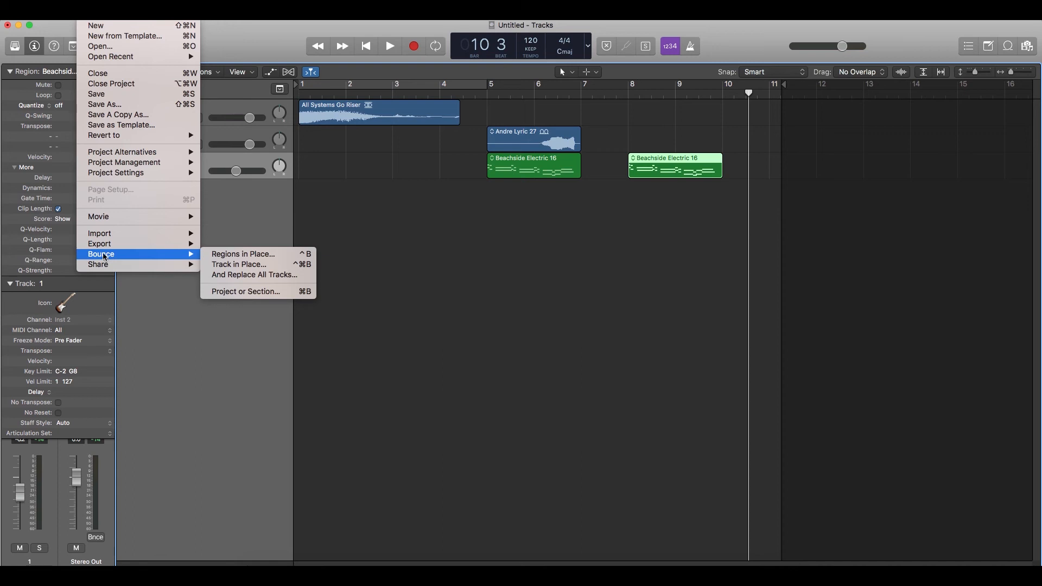
mouse_move(253, 275)
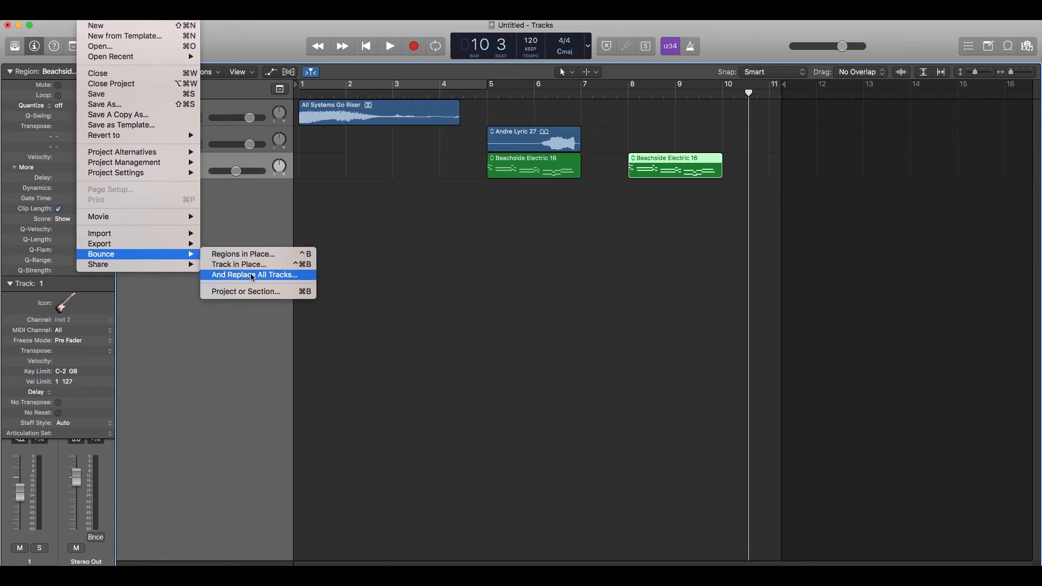
mouse_move(243, 254)
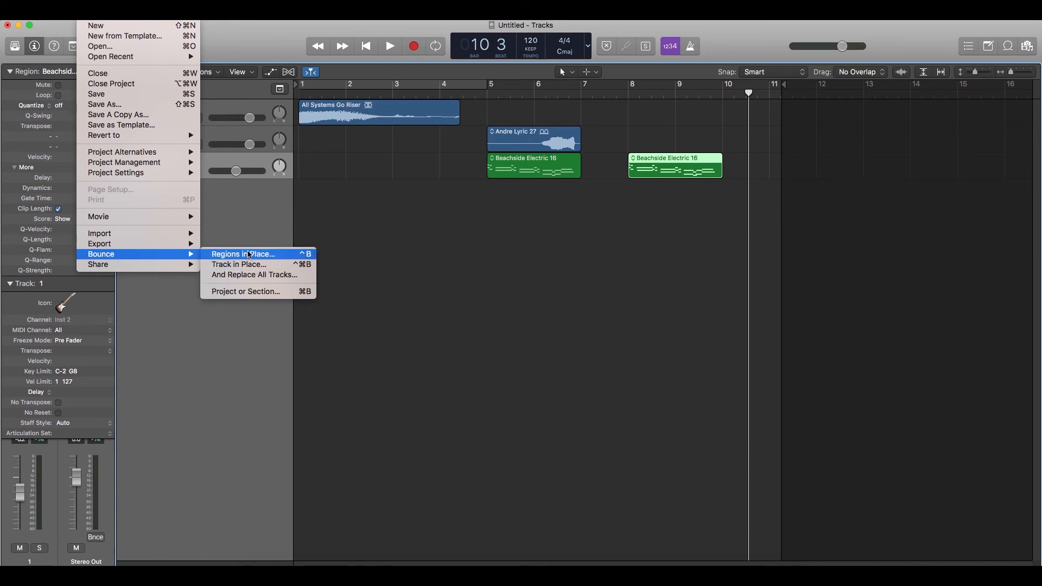
- Bounce the Beachside Electric 16 regions in place via File > Bounce > Regions in Place with defaults
click(242, 254)
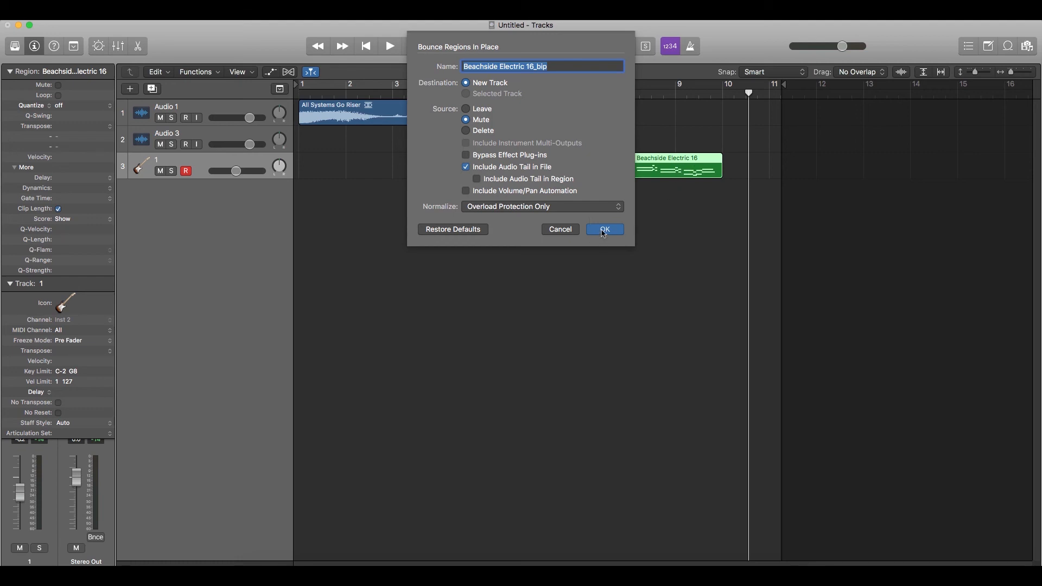
click(604, 229)
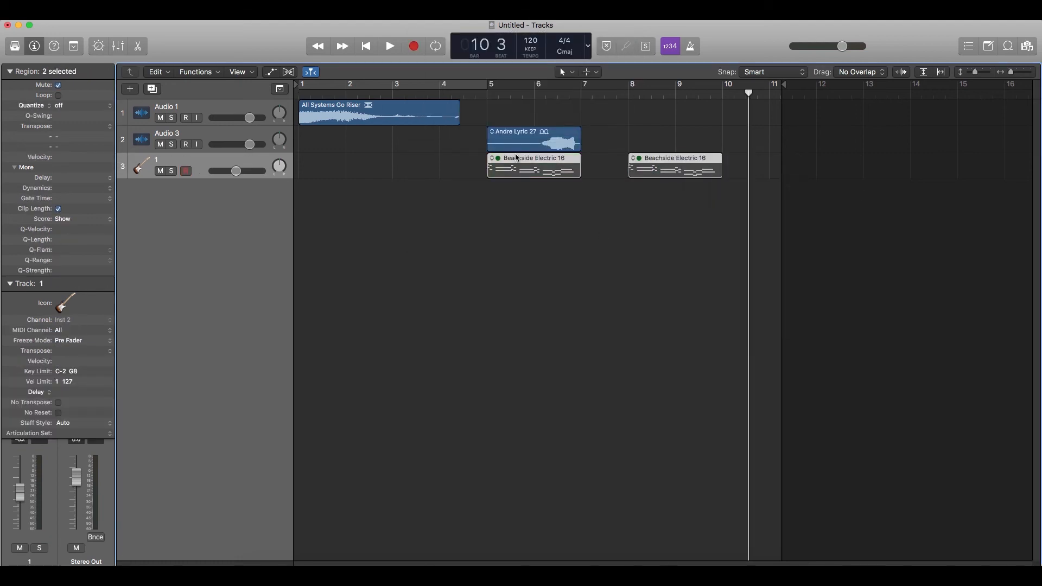
click(674, 166)
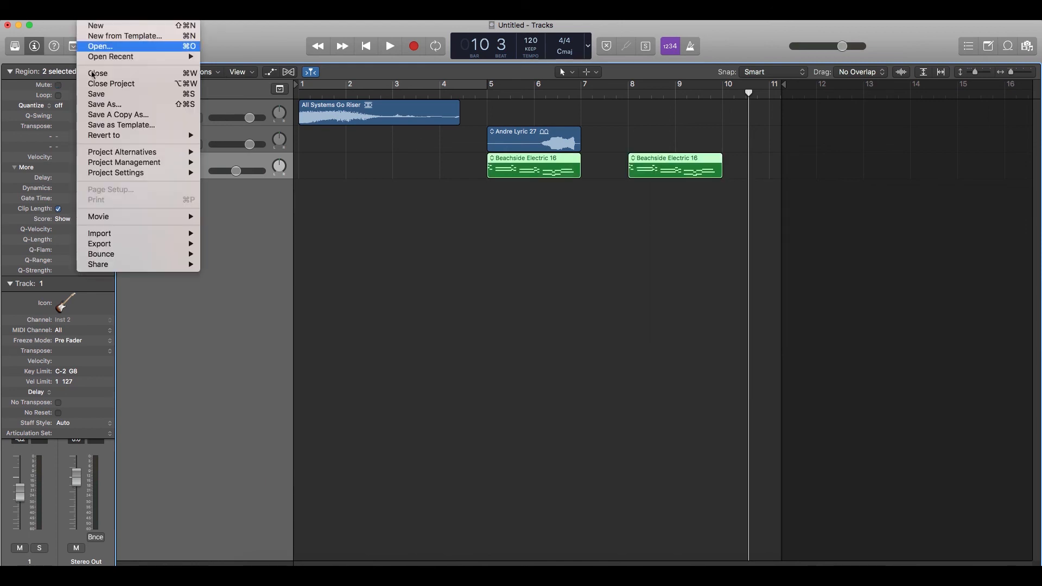
mouse_move(101, 254)
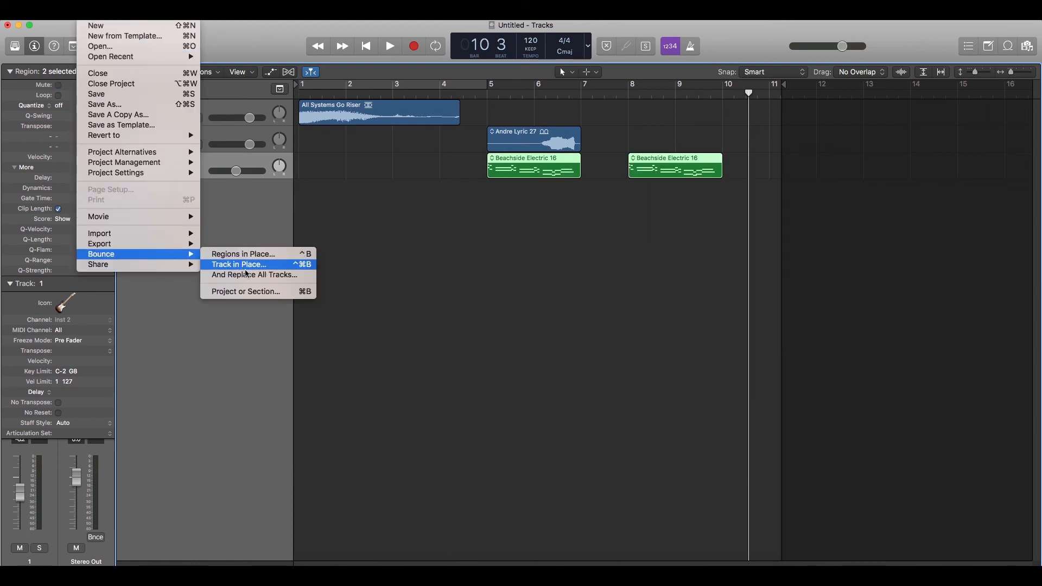
- Bounce track 1 in place to a new audio track 1_bip_1 spanning bars 1–10
click(238, 264)
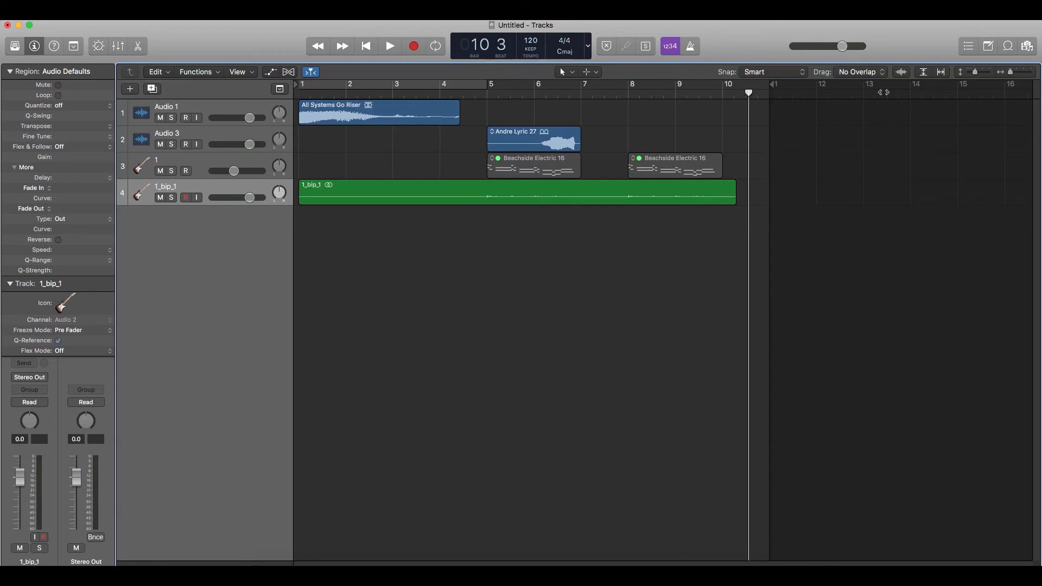
mouse_move(276, 197)
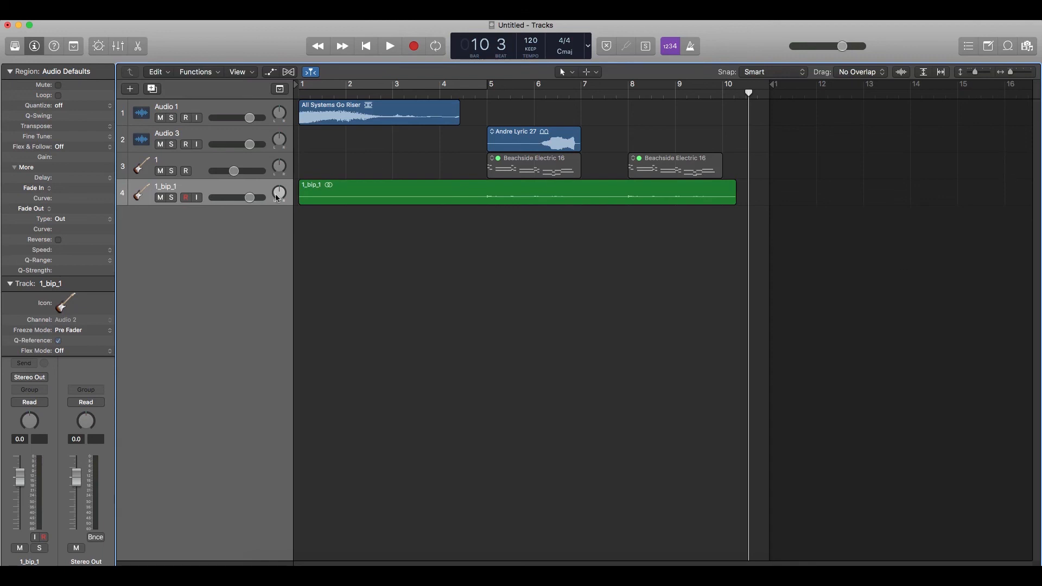
- Select the bounced 1_bip_1 region and toggle its Reverse setting in the Region inspector
click(516, 193)
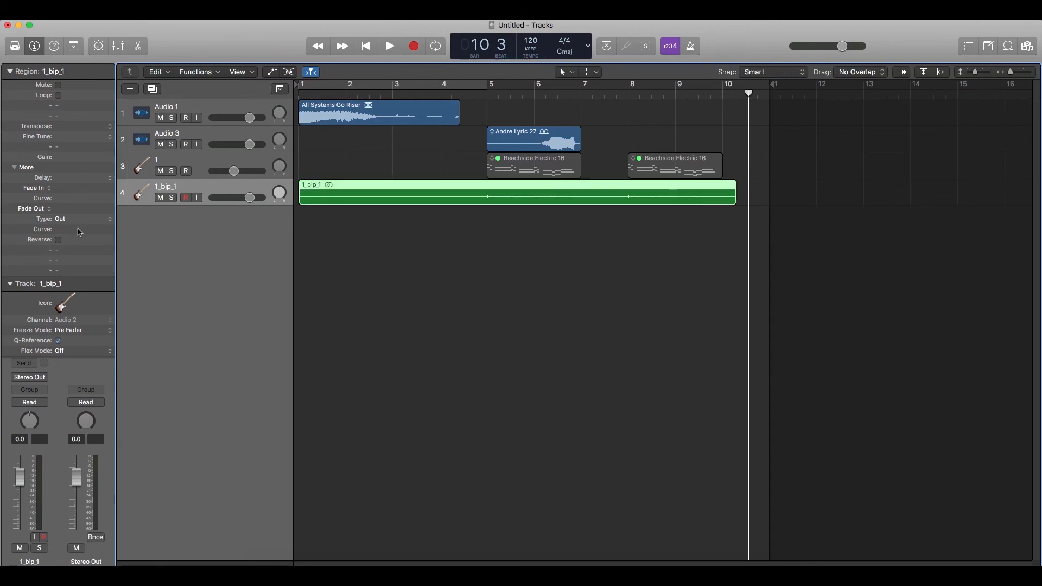
click(57, 239)
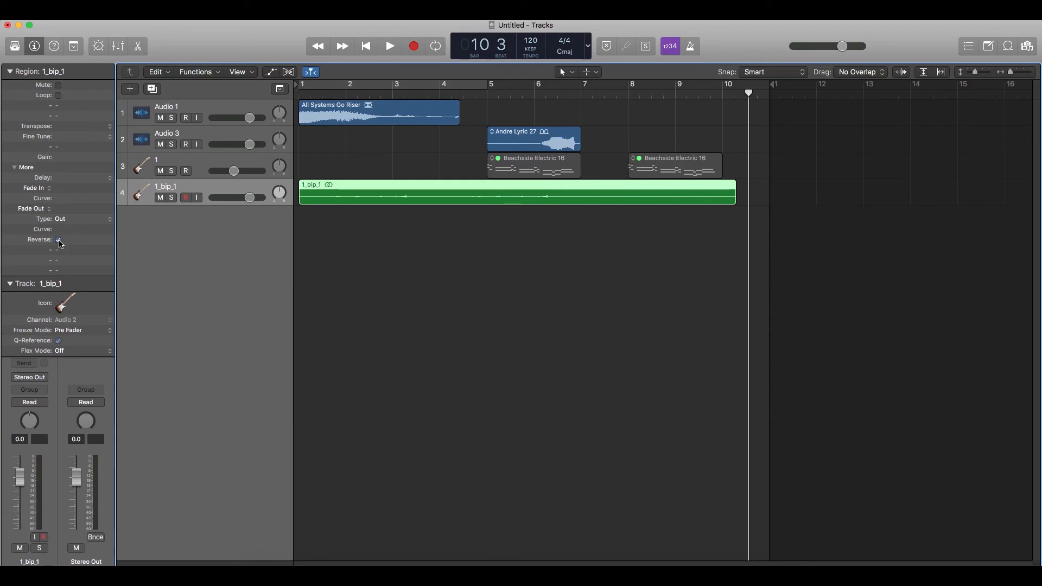
click(58, 239)
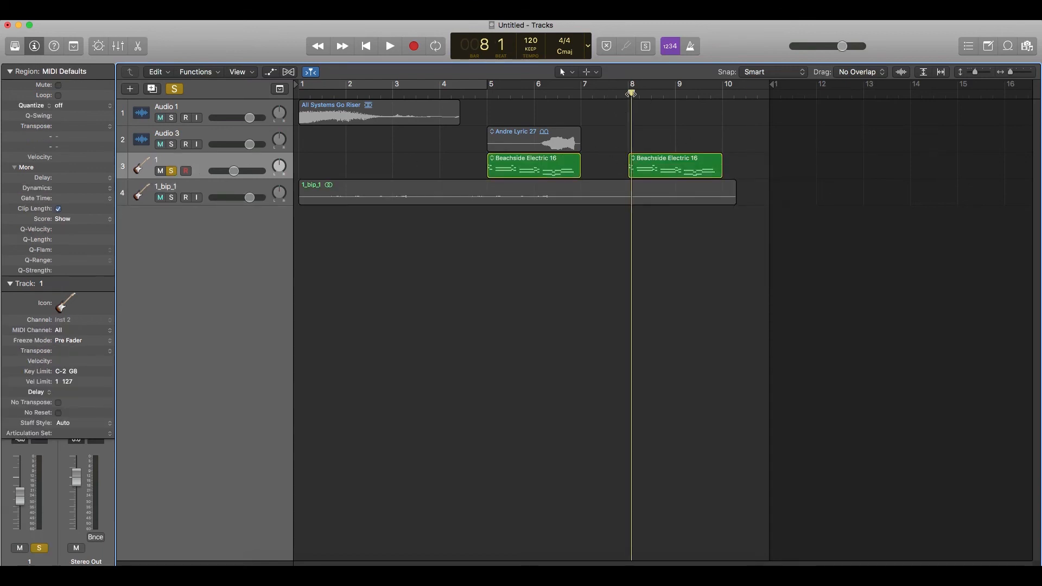
- Unsolo and mute MIDI track 1, then play and stop the reversed 1_bip_1 bounce
click(389, 45)
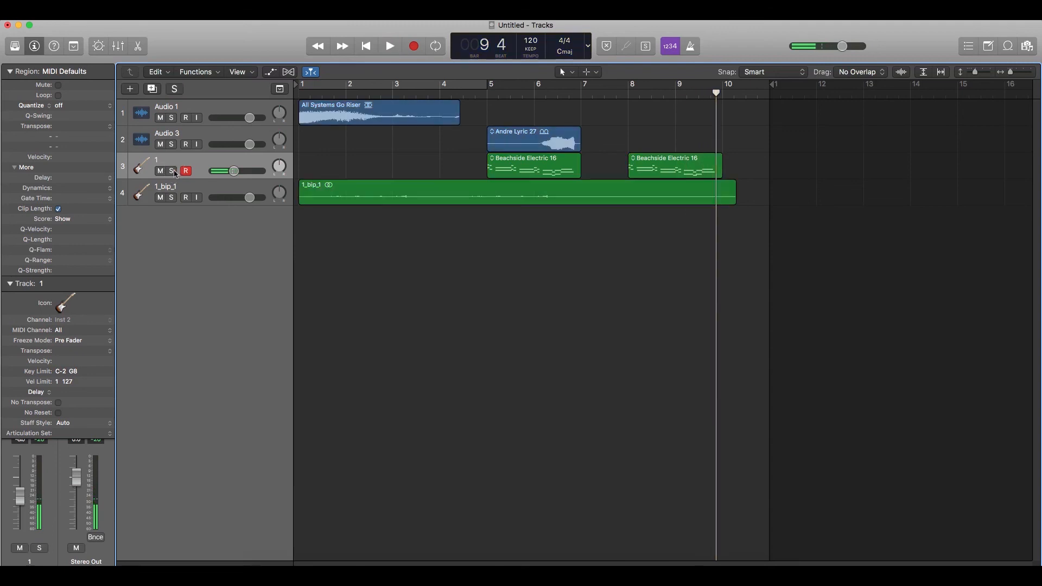
click(516, 193)
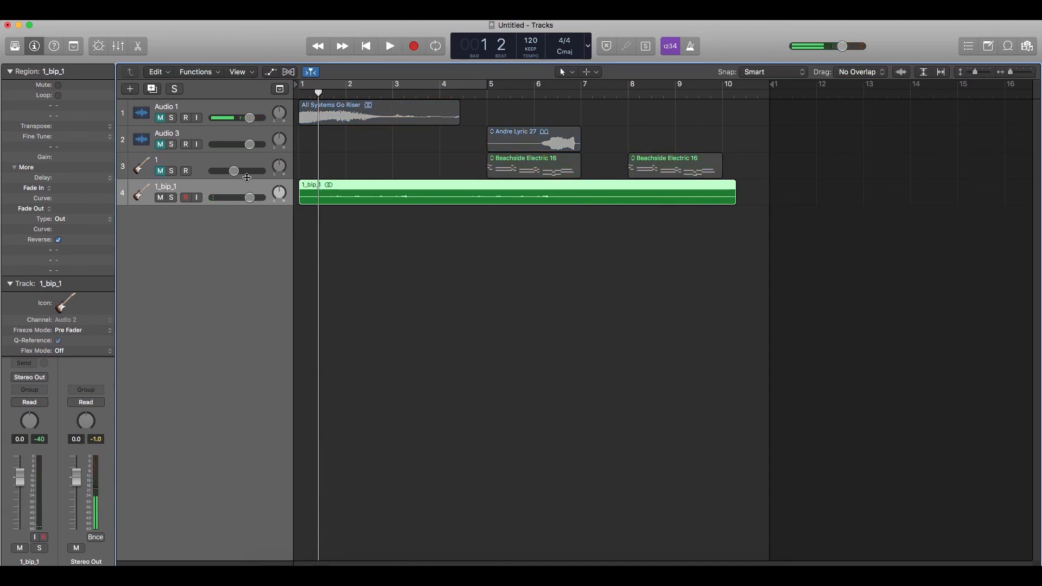
click(390, 46)
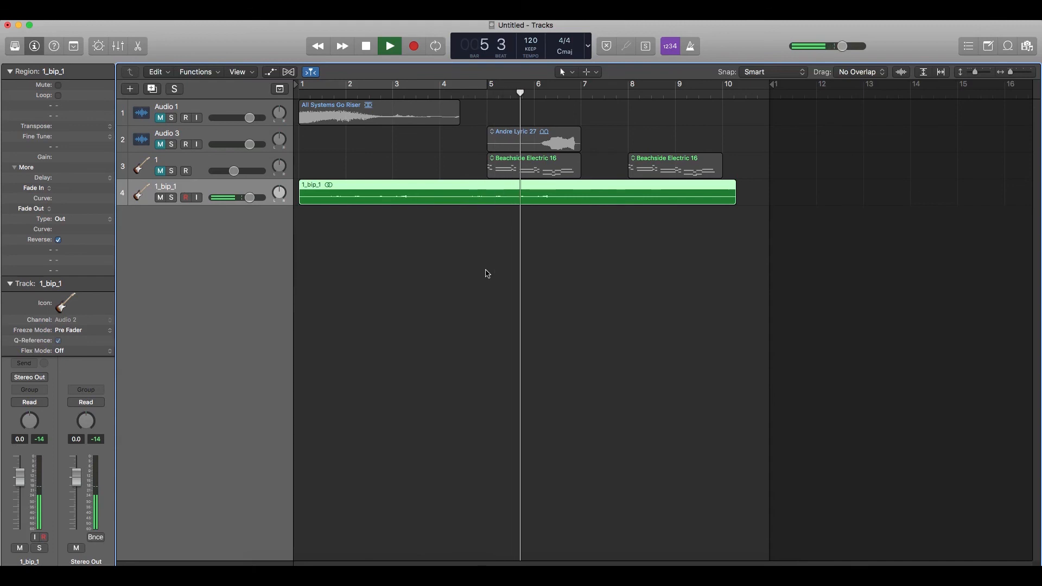
click(389, 46)
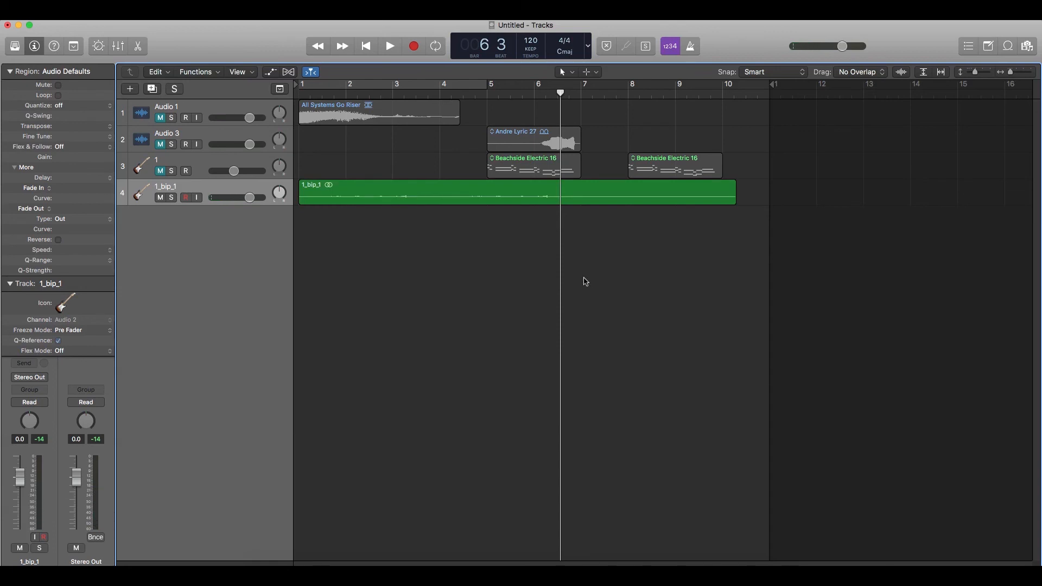
mouse_move(570, 290)
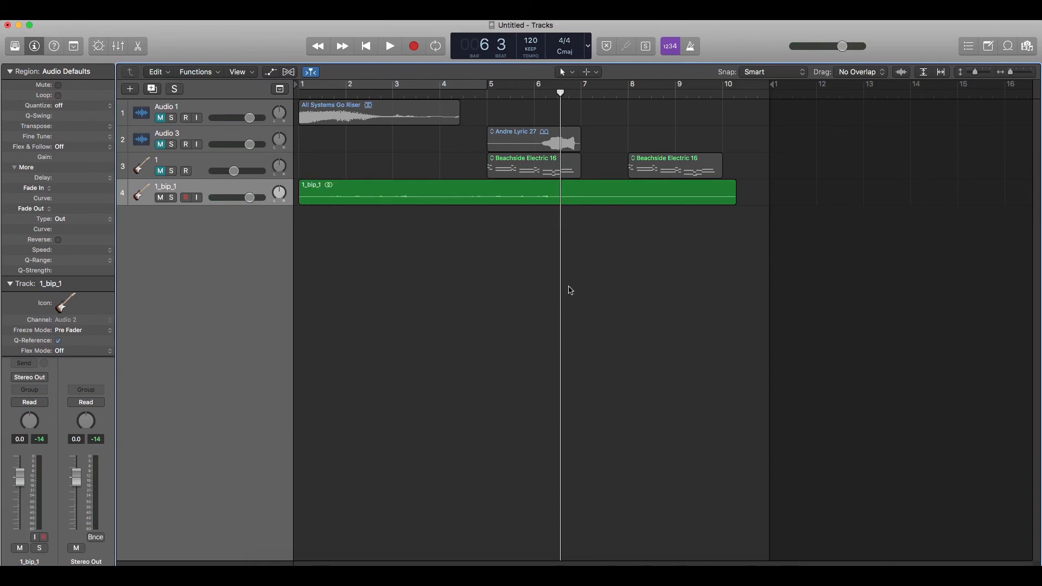